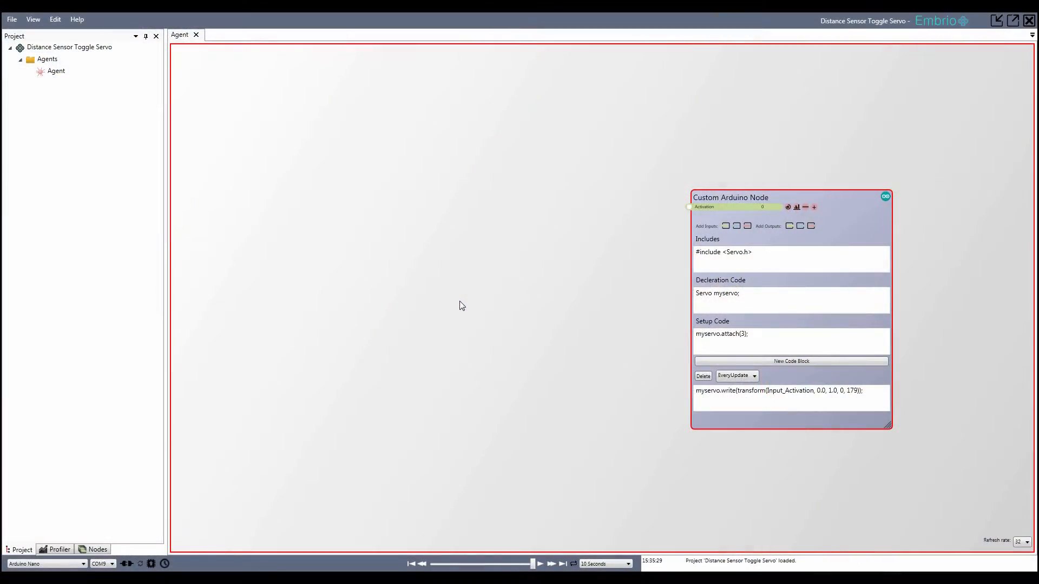
pyautogui.moveTo(363, 193)
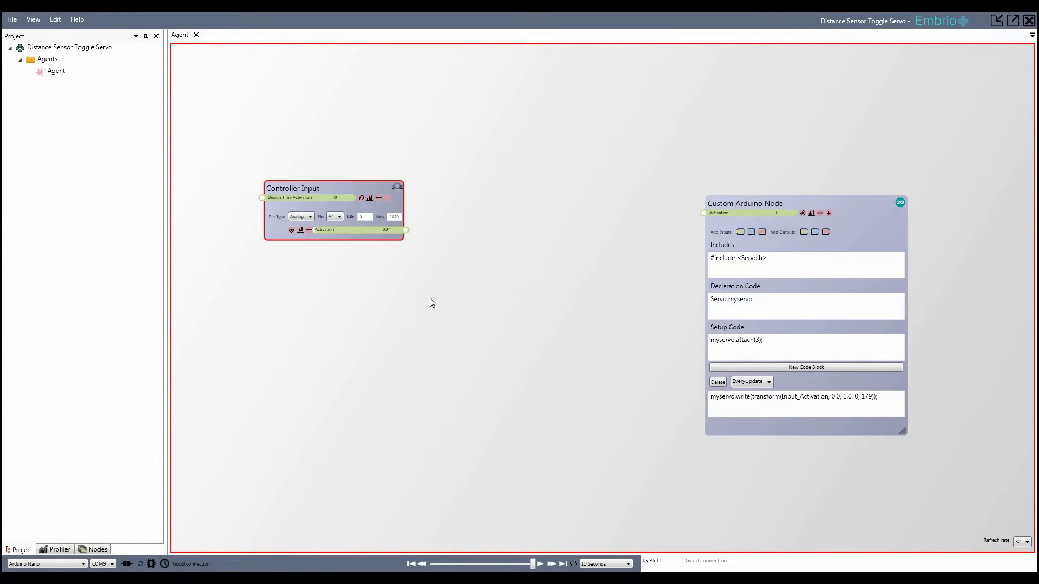
# Add a Value Lag node from the Math menu fed by Controller Input's activation.
pyautogui.rightClick(431, 301)
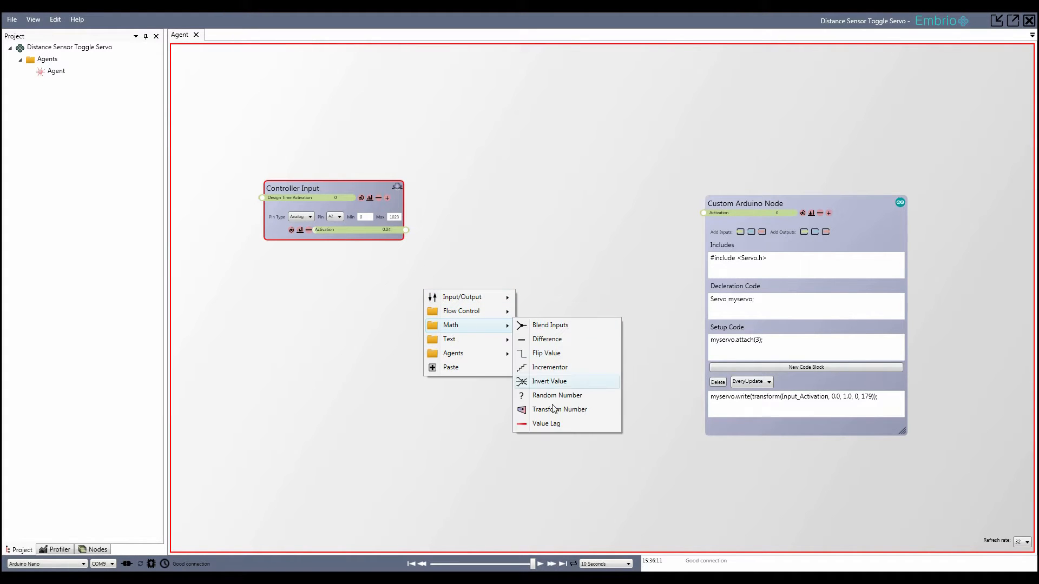
pyautogui.moveTo(394, 234)
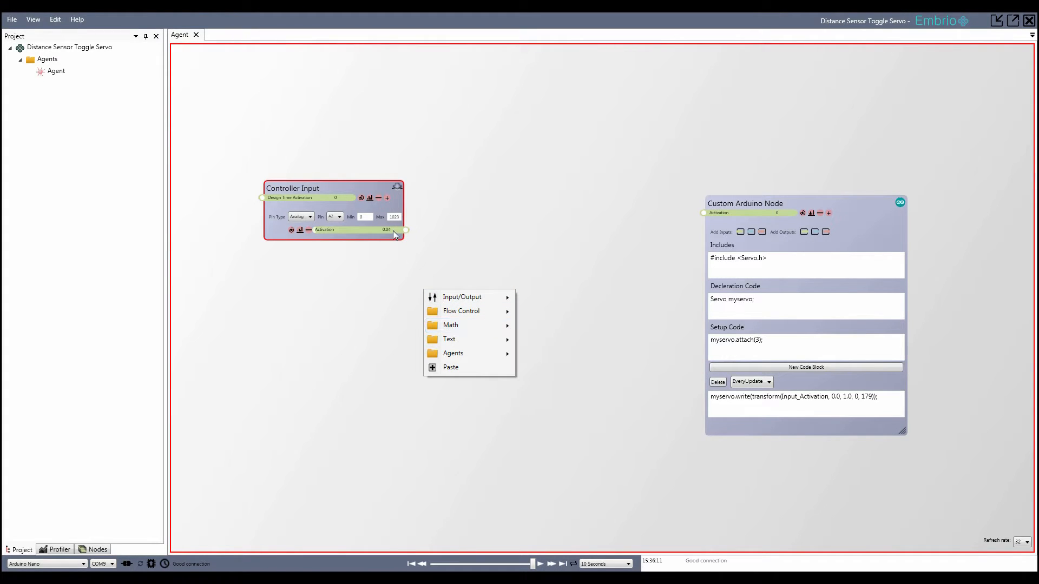
pyautogui.click(448, 325)
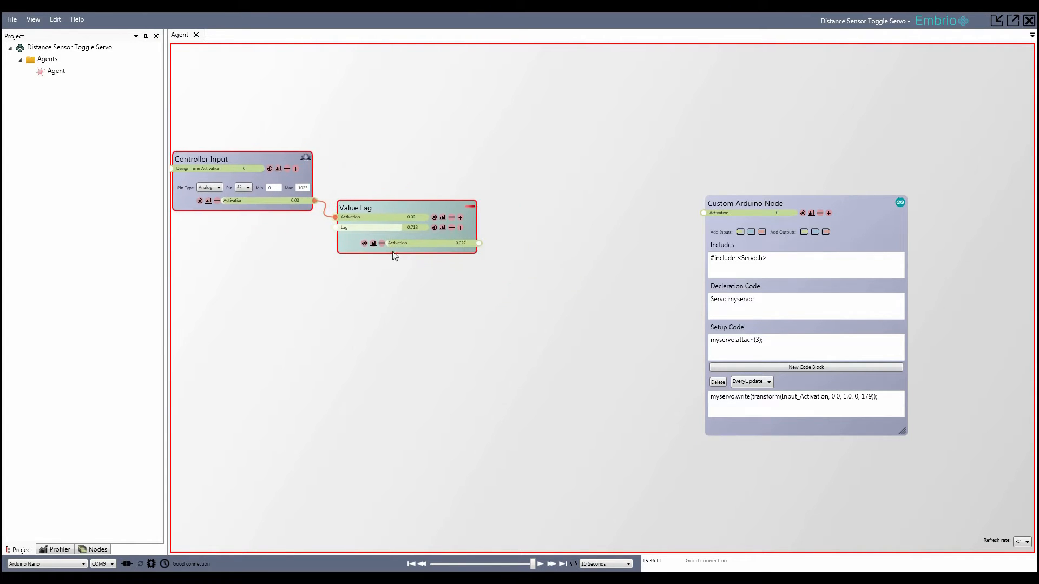
# Add an Above Or Below node fed by Value Lag, then a Switch node beside it.
pyautogui.rightClick(515, 298)
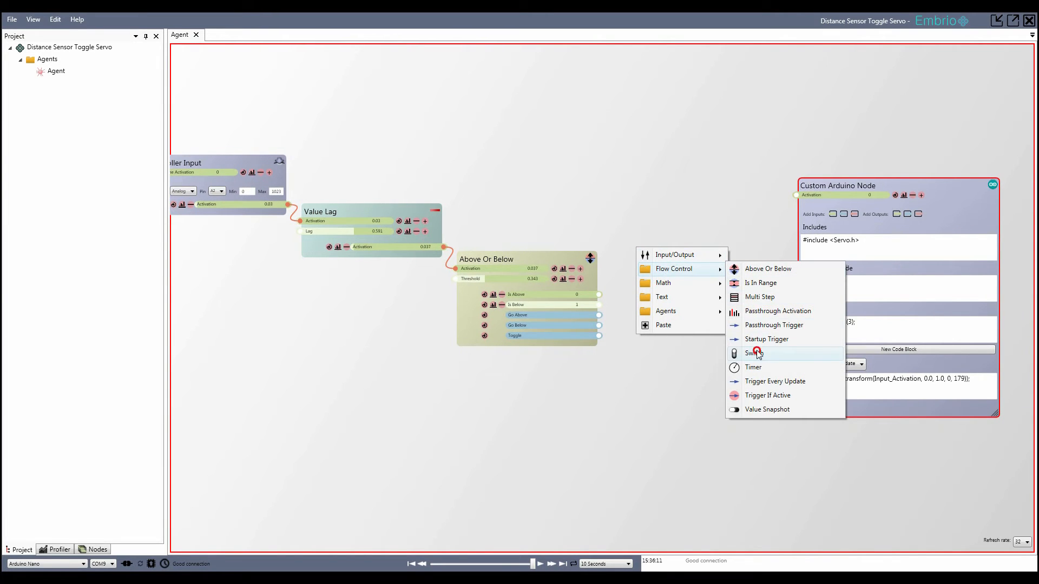
pyautogui.click(753, 353)
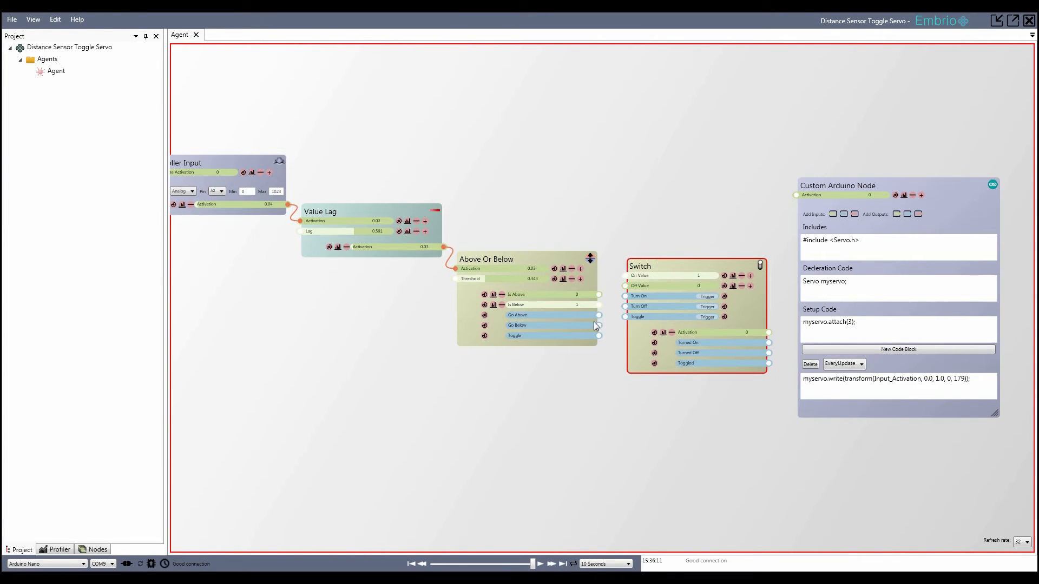